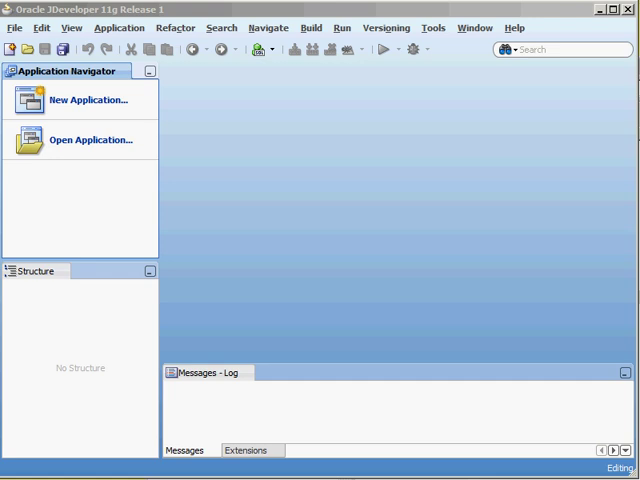
# Step: Create a Fusion Web Application (ADF) named DynamicApp with default Model and ViewController projects
pyautogui.click(89, 99)
pyautogui.write('D')
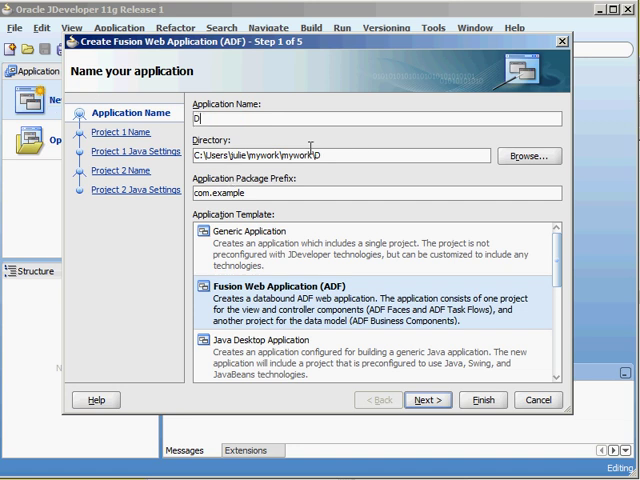
pyautogui.write('ynamicApp')
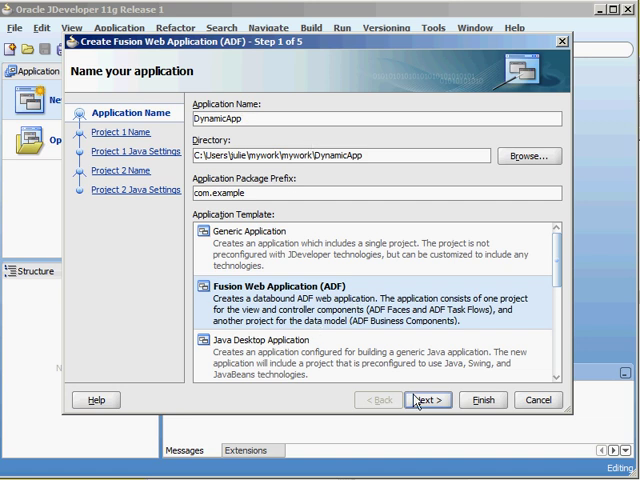
pyautogui.click(427, 400)
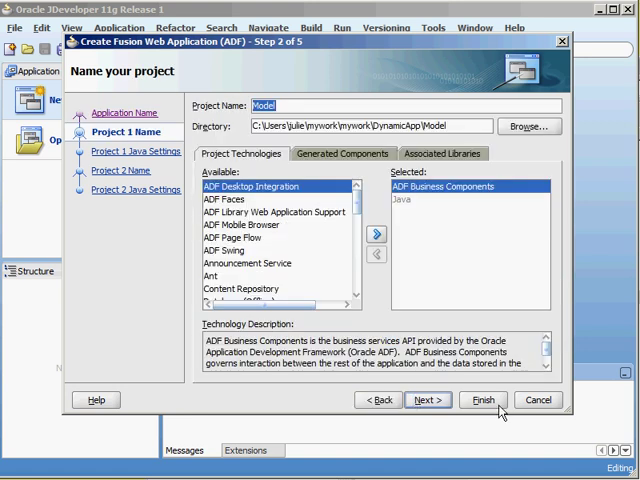
pyautogui.click(378, 400)
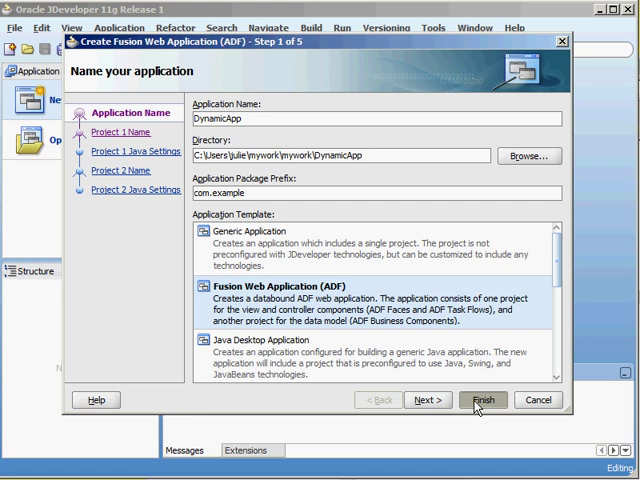
pyautogui.moveTo(492, 405)
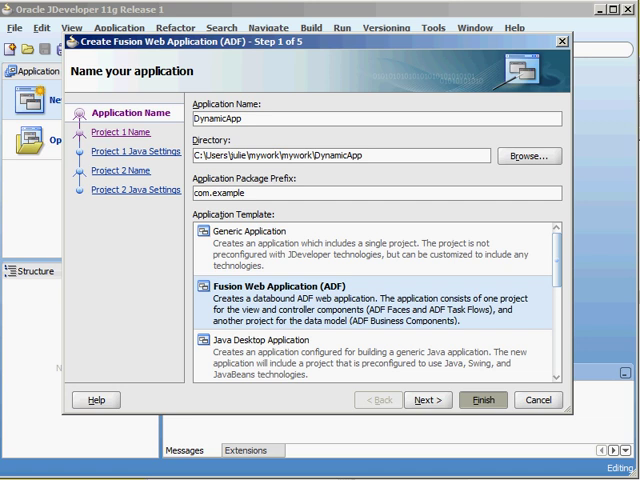
pyautogui.click(485, 399)
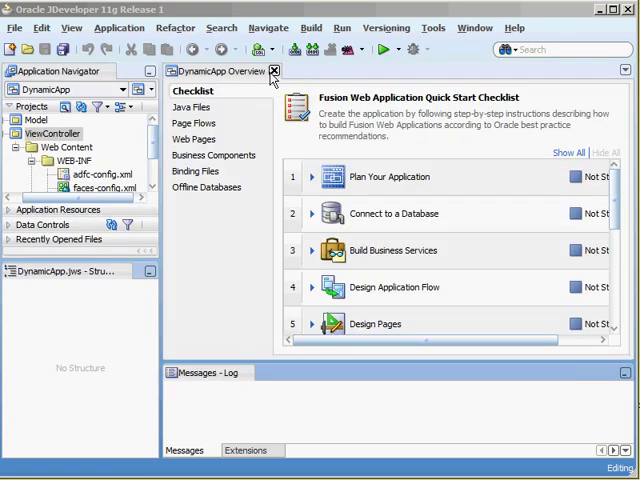
# Step: Close the overview and open the adfc-config unbounded task flow from ViewController > Page Flows
pyautogui.click(274, 71)
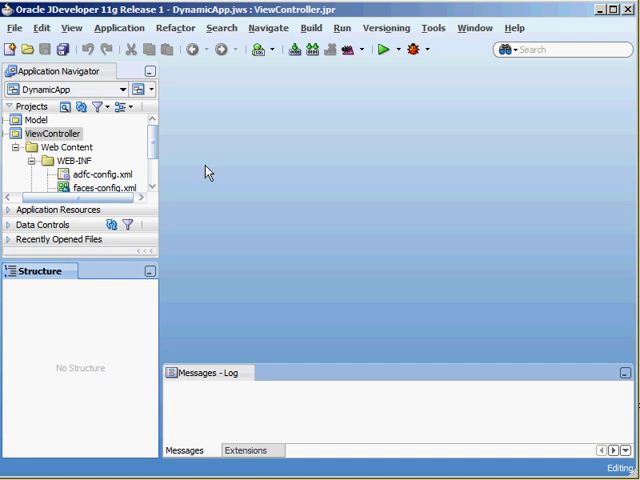
pyautogui.moveTo(46, 135)
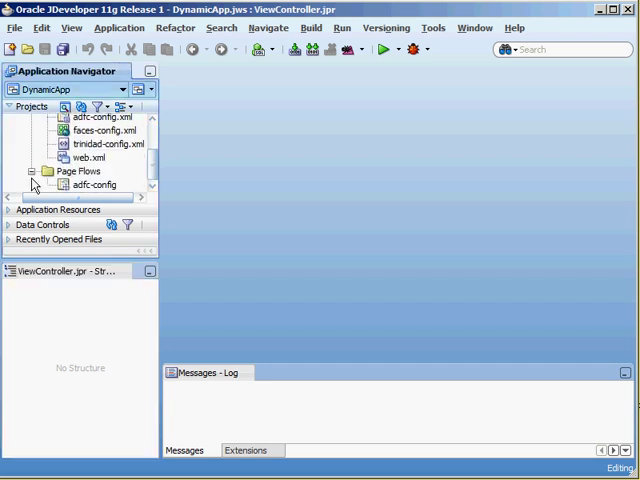
pyautogui.click(95, 185)
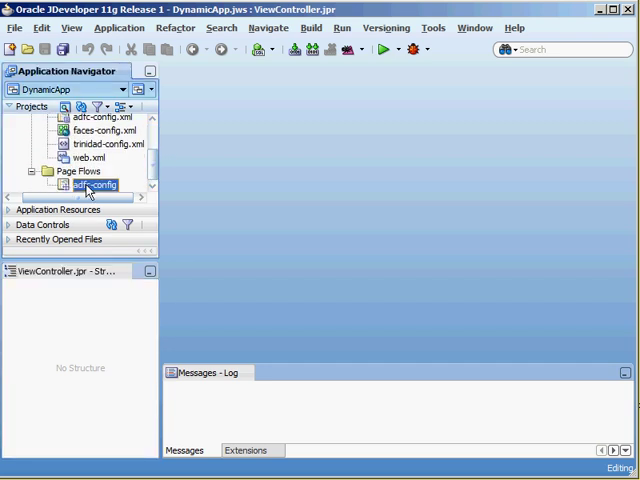
pyautogui.doubleClick(96, 185)
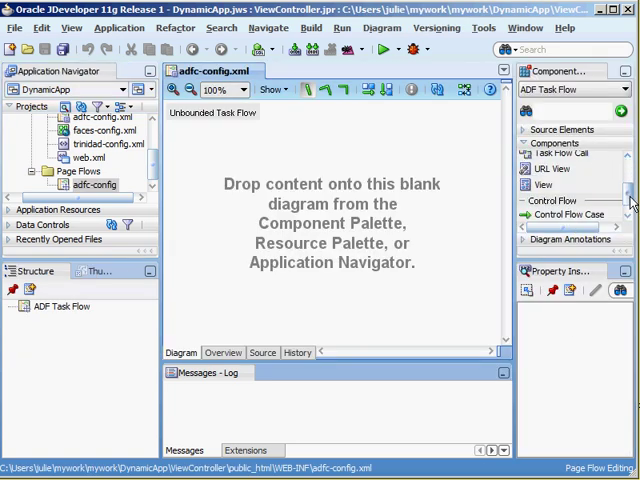
# Step: Add a View activity to the diagram and create blank JSF page TestPage.jspx for it
pyautogui.click(543, 185)
pyautogui.write('Te')
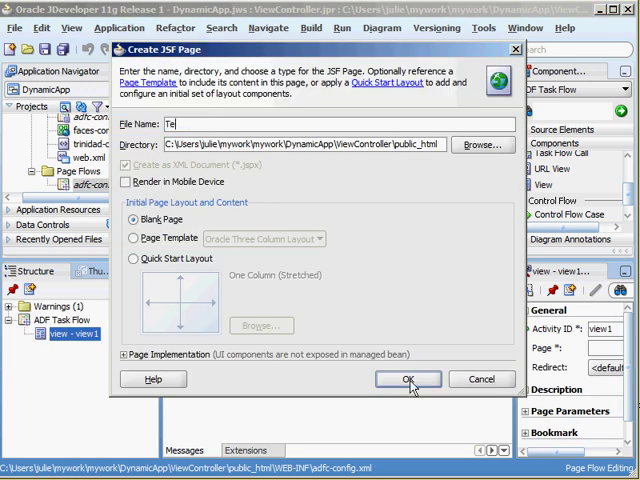
pyautogui.write('stPage')
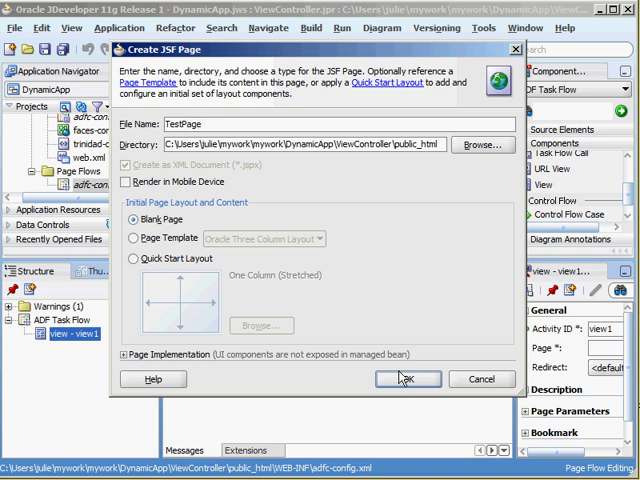
pyautogui.click(405, 378)
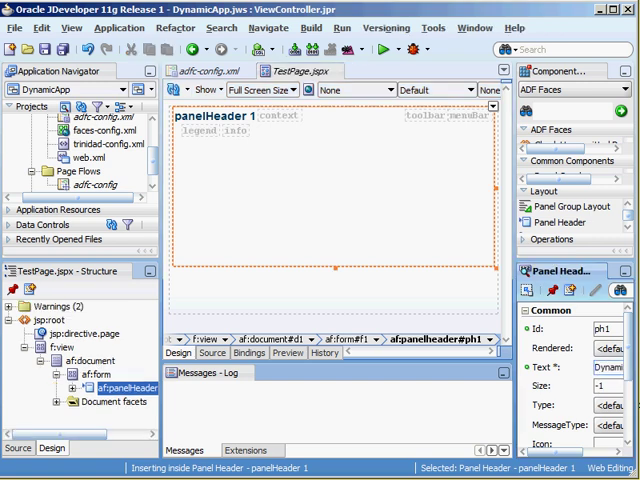
# Step: Title the panel header Dynamic Form and label its button Push me!
pyautogui.write('Dynamic Form')
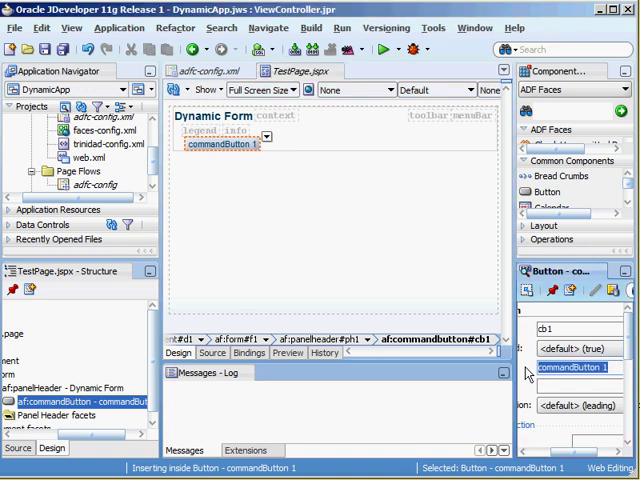
pyautogui.write('Push me!')
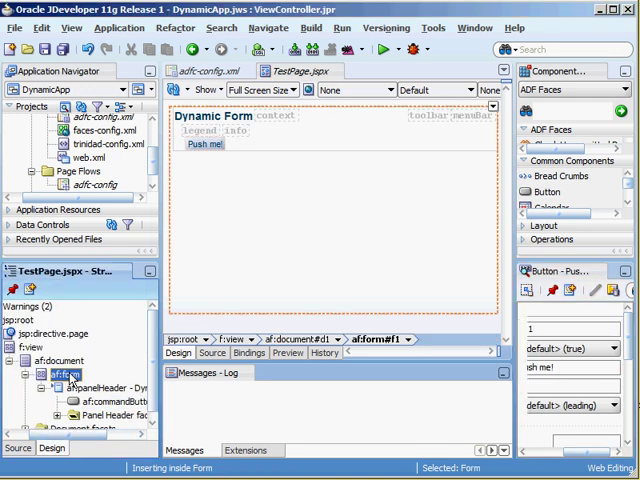
# Step: Select af:form and start editing its Binding property under Advanced
pyautogui.click(50, 367)
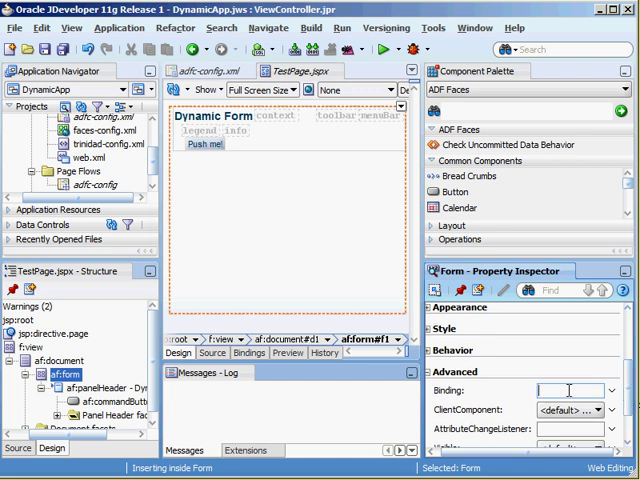
pyautogui.click(610, 390)
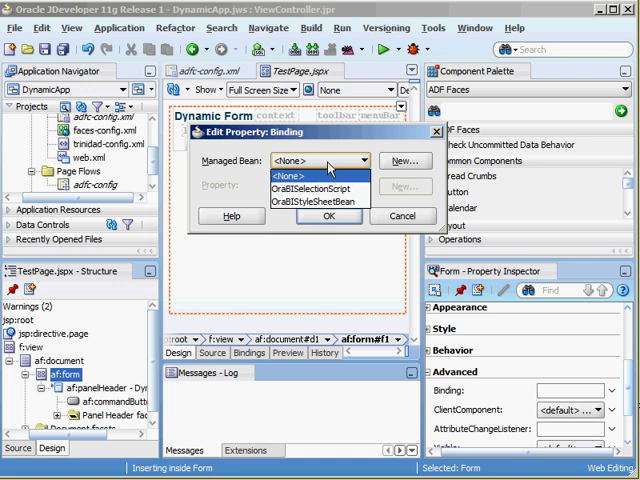
# Step: Create request-scoped managed bean TB with new class TestBean in com.example.view
pyautogui.click(405, 160)
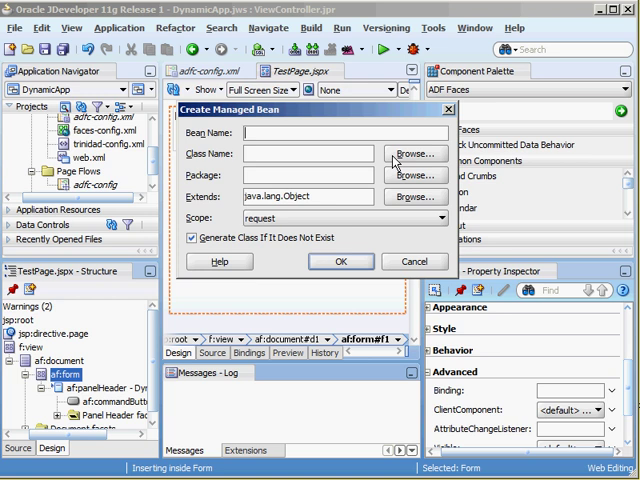
pyautogui.write('TestBean')
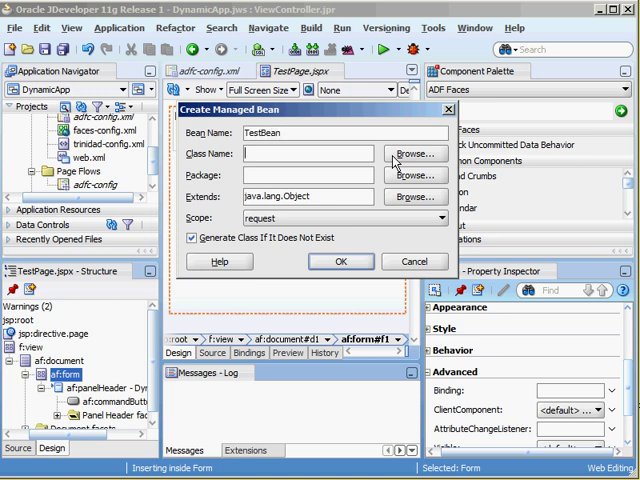
pyautogui.write('TestBean')
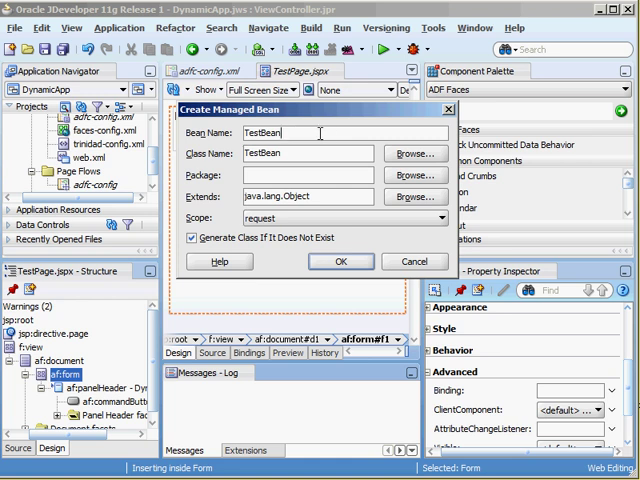
pyautogui.tripleClick(263, 133)
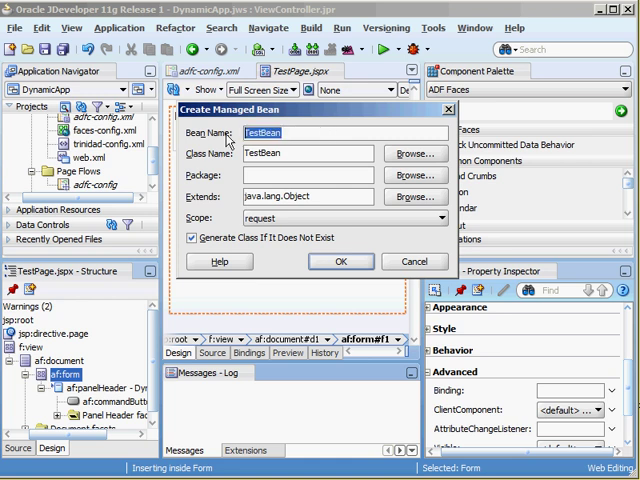
pyautogui.write('TB')
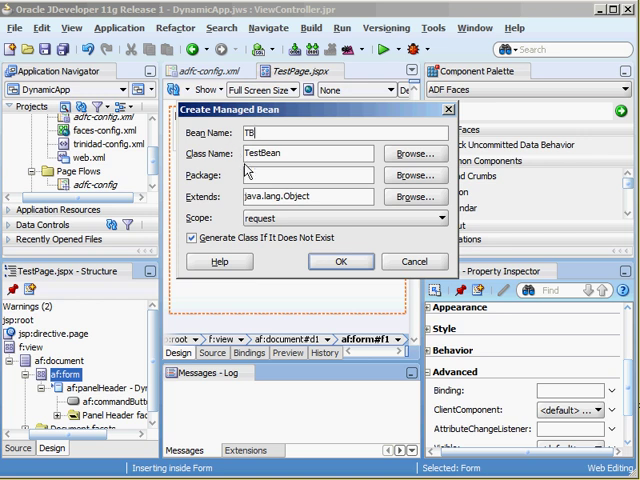
pyautogui.write('com.example.view')
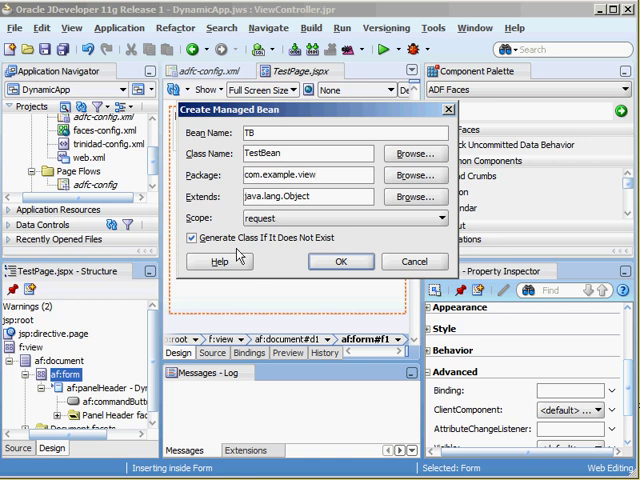
pyautogui.click(340, 261)
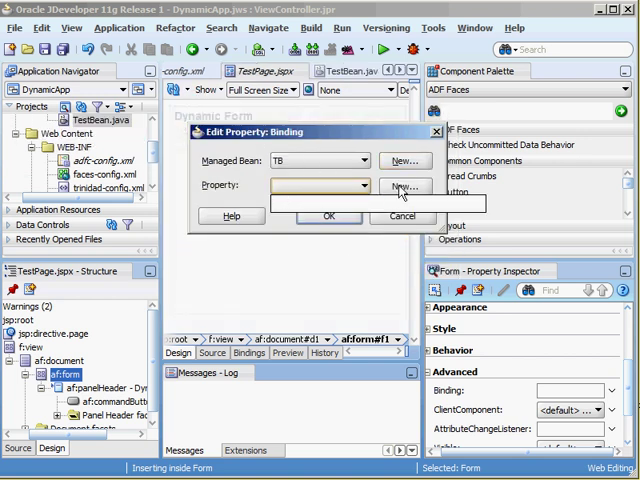
# Step: Add a theForm property to TB and bind the form to #{TB.theForm}
pyautogui.click(404, 186)
pyautogui.write('theForm')
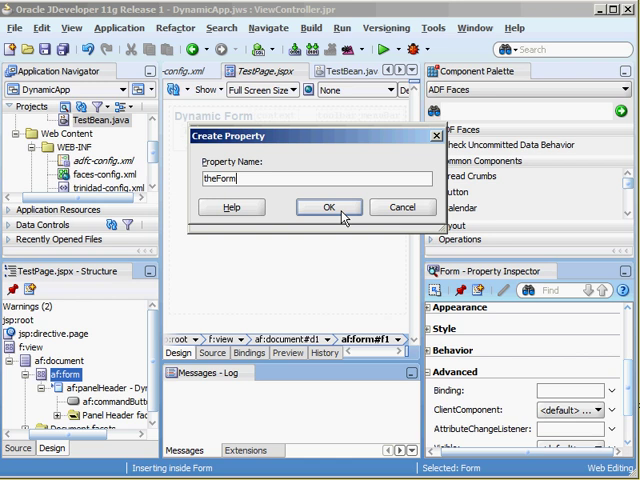
pyautogui.click(328, 207)
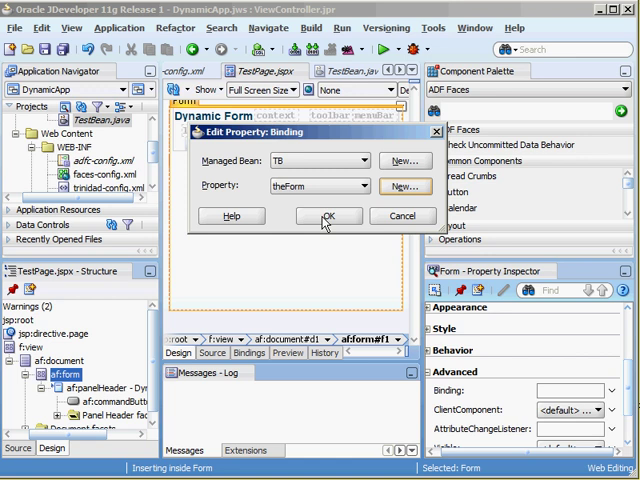
pyautogui.click(330, 216)
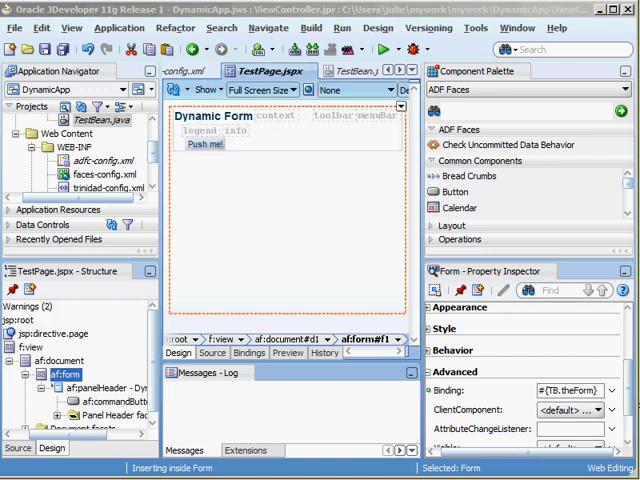
pyautogui.moveTo(113, 126)
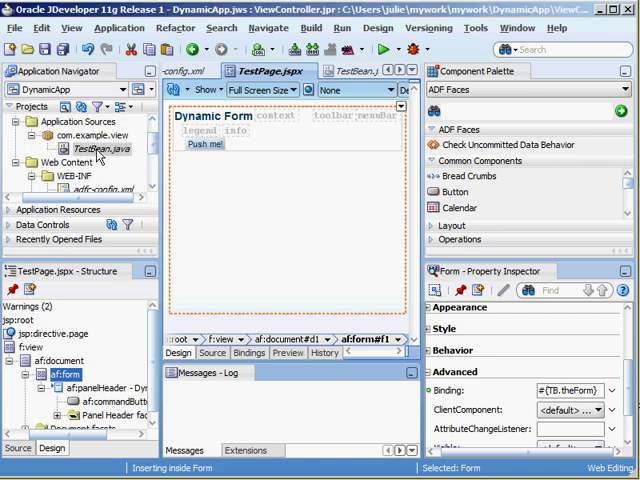
# Step: Review the generated RichForm theForm getter and setter in TestBean.java
pyautogui.doubleClick(76, 145)
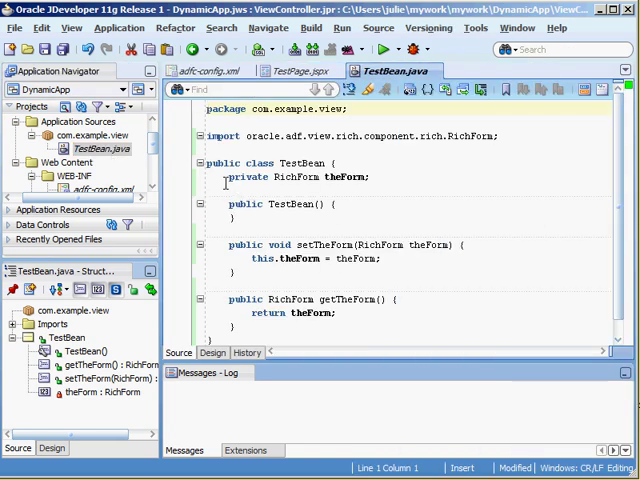
pyautogui.doubleClick(302, 177)
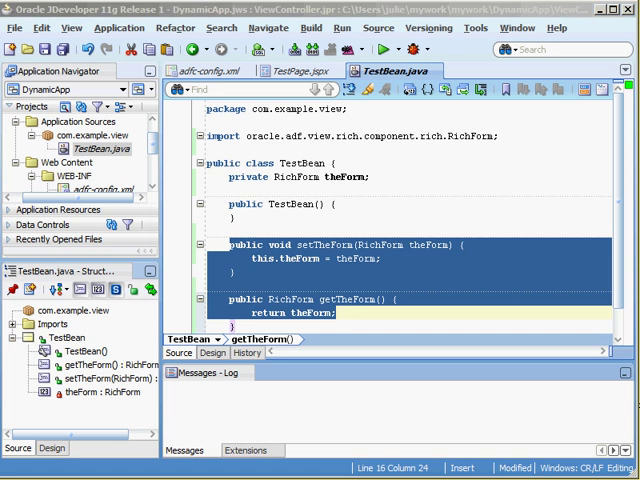
pyautogui.moveTo(278, 107)
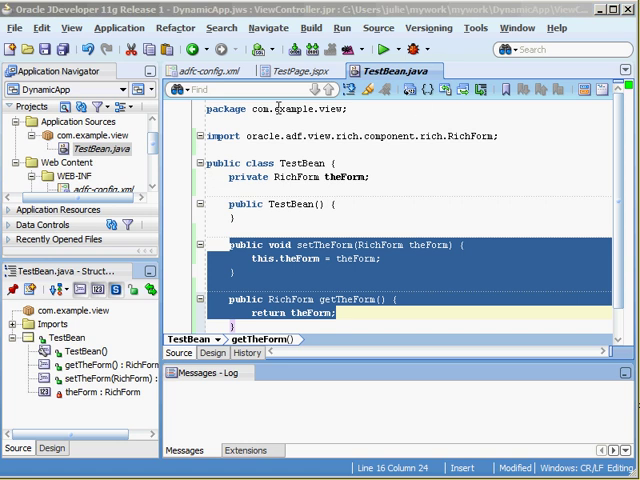
# Step: Return to TestPage.jspx and select the Push me! button to see its properties
pyautogui.click(221, 71)
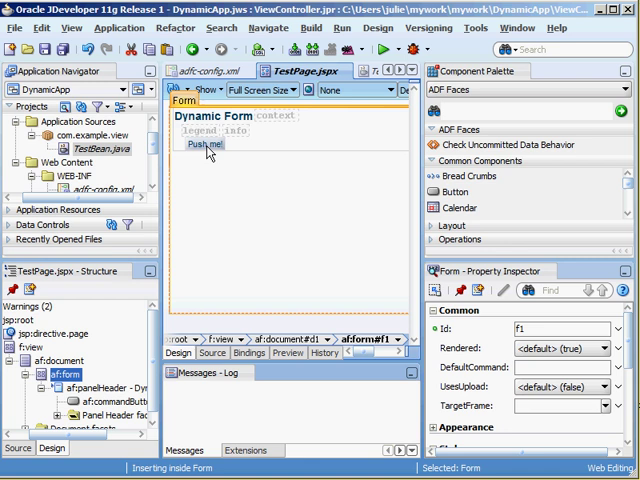
pyautogui.click(205, 144)
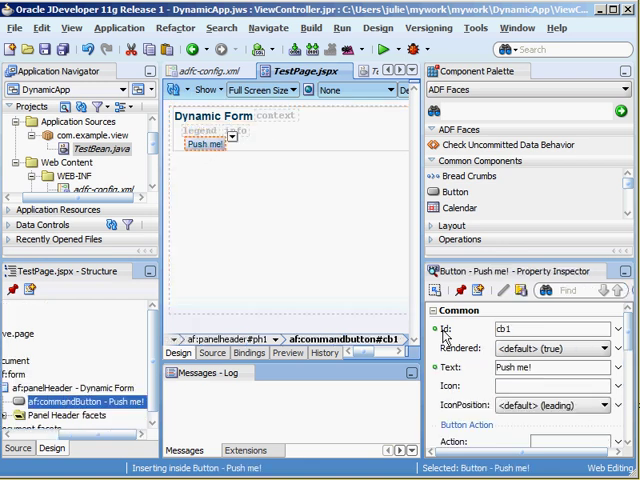
pyautogui.scroll(-3)
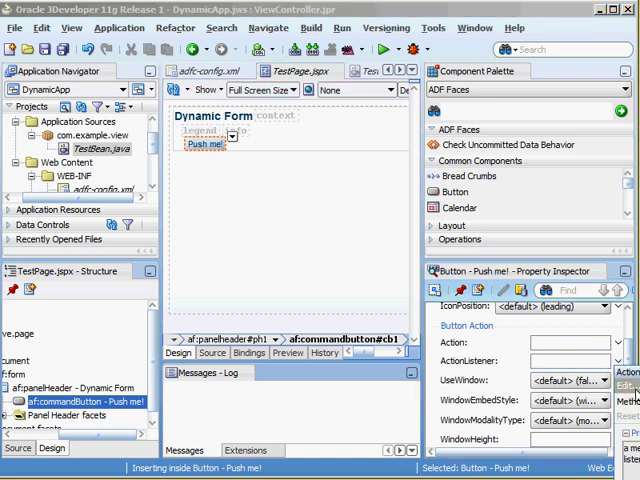
# Step: Set the button's ActionListener to a new doSomething method on TB
pyautogui.click(355, 160)
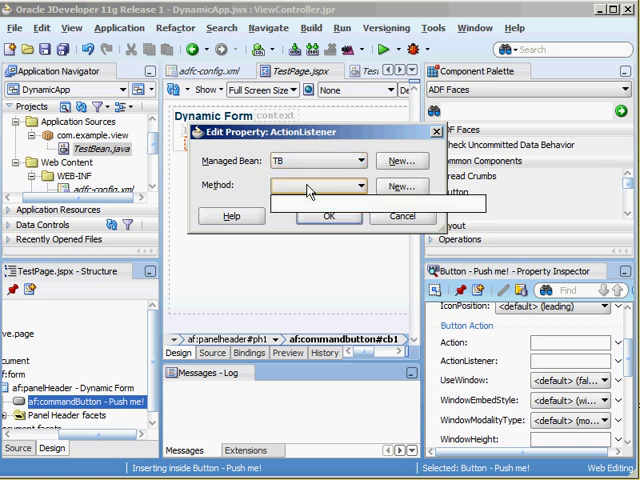
pyautogui.click(400, 185)
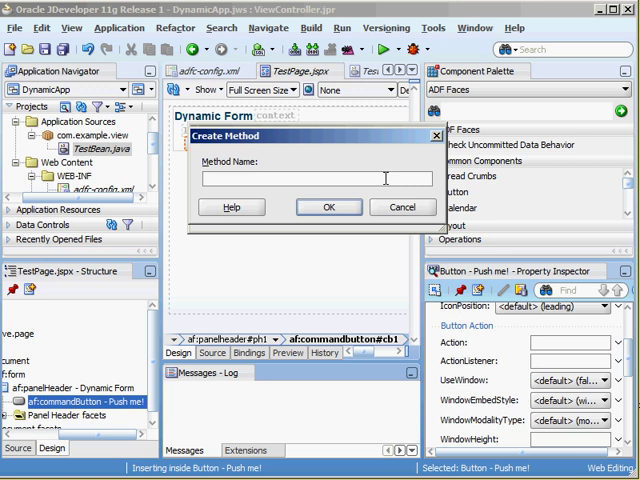
pyautogui.write('doSomething')
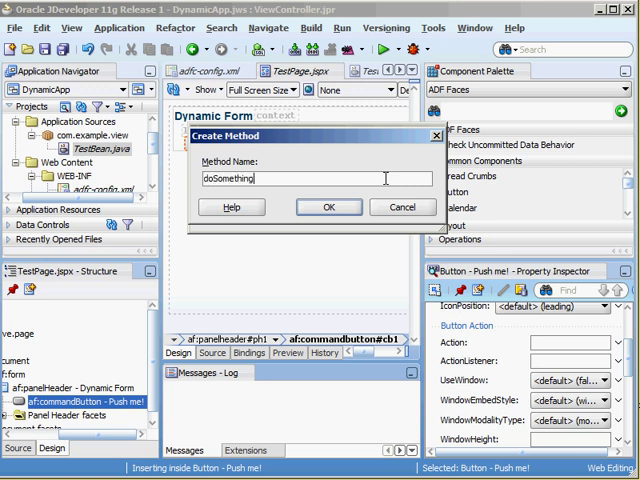
pyautogui.click(329, 207)
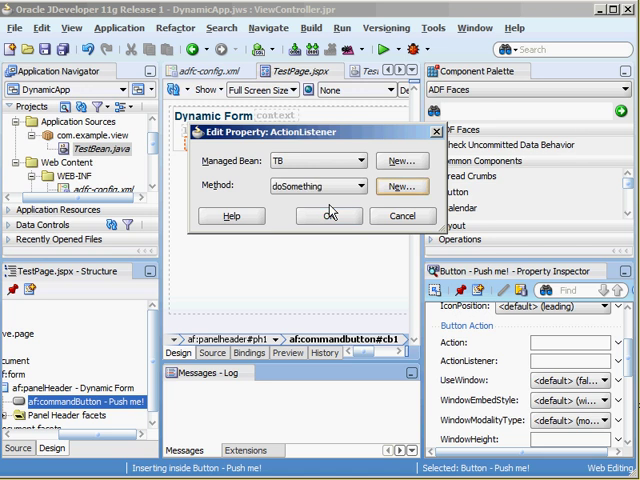
pyautogui.click(330, 216)
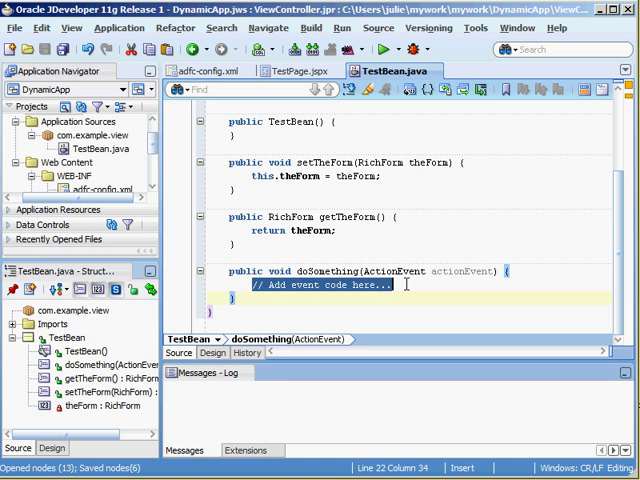
# Step: Replace the placeholder comment with List<UIComponent> children = theForm.getChildren(); via code completion
pyautogui.press('Delete')
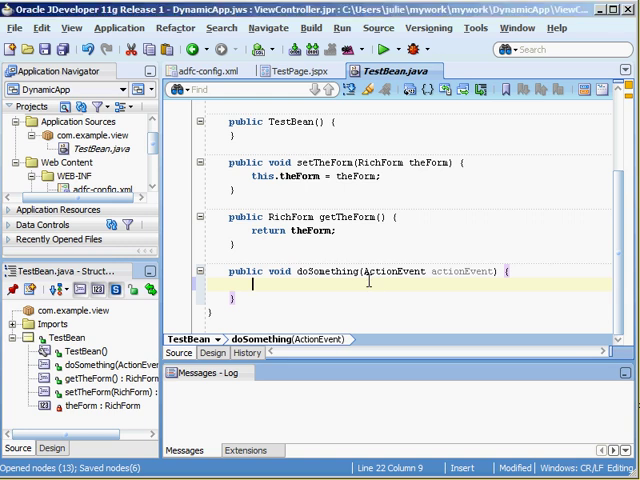
pyautogui.write('theForm.')
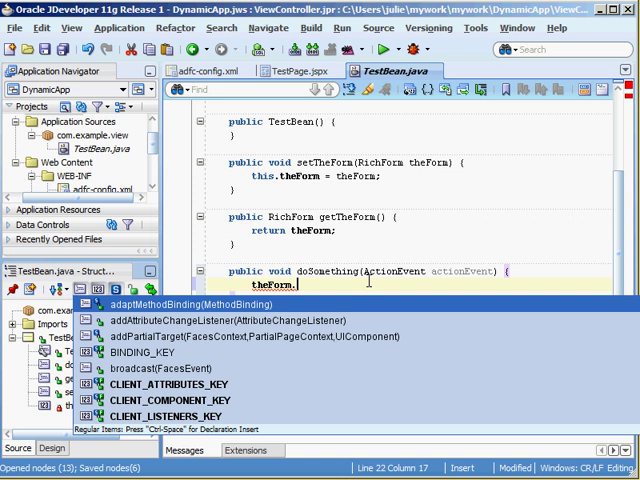
pyautogui.write('getch')
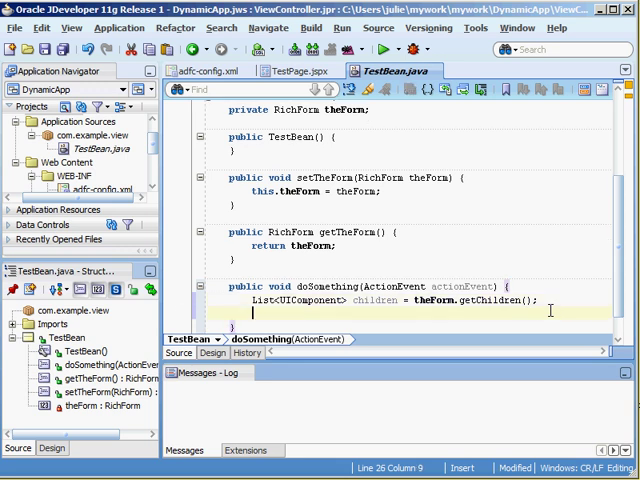
# Step: Declare RichInputText inputText = new RichInputText() in doSomething, adding its import
pyautogui.write('RichInputText')
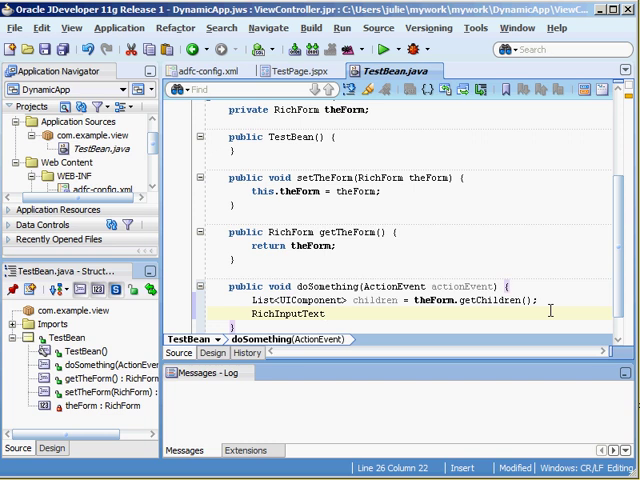
pyautogui.write('inputText = new')
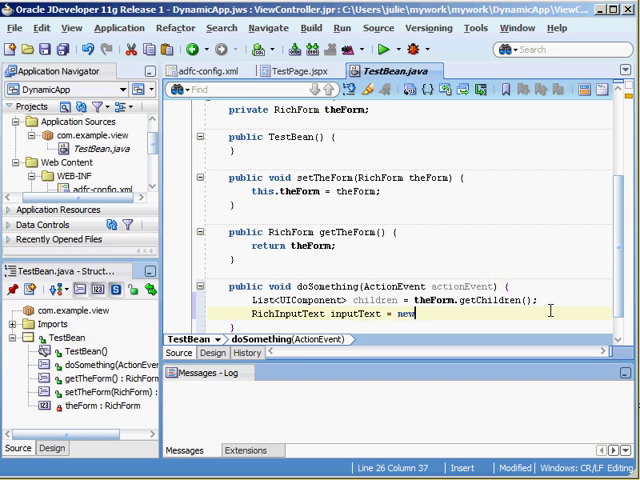
pyautogui.write('RichInputText();')
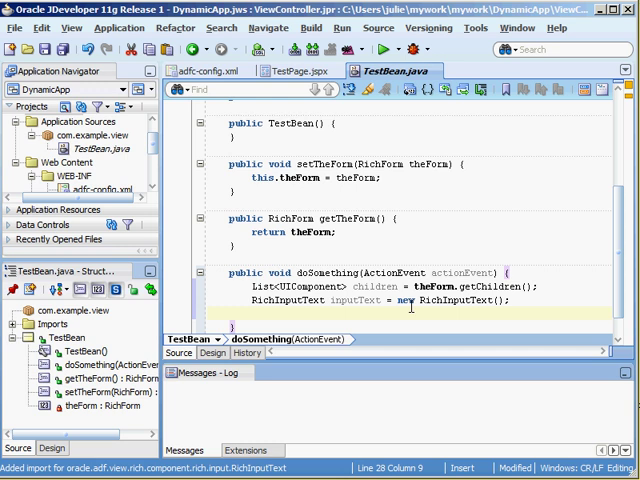
# Step: Set the new input text's submitted value to "Hello World" via inputText.setSubmittedValue
pyautogui.write('inputT')
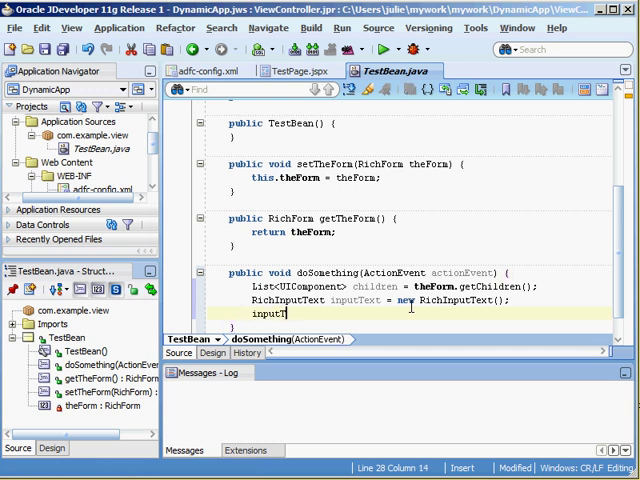
pyautogui.write('.')
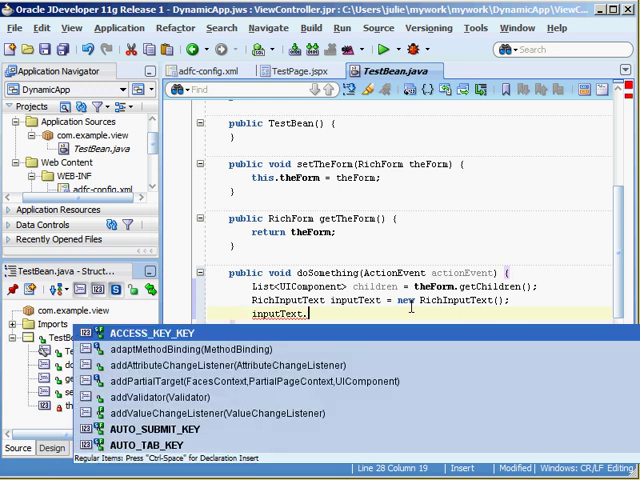
pyautogui.write('setsb')
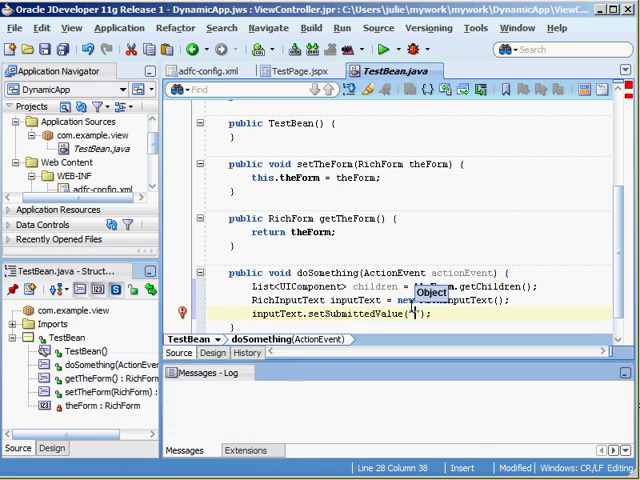
pyautogui.write('Hello World')
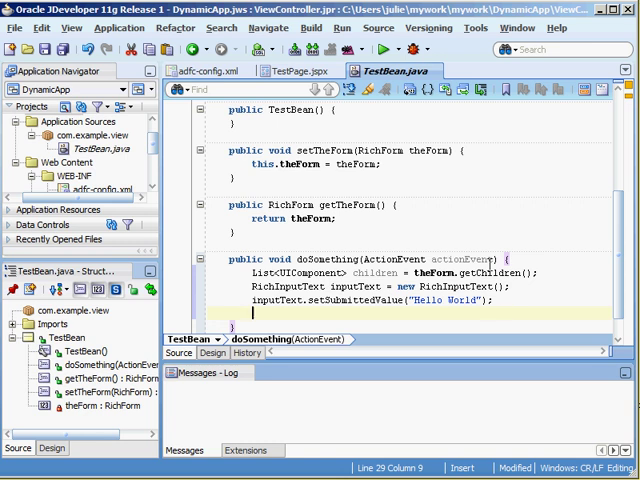
# Step: Add children.add(inputText); so the Hello World field joins the form's children
pyautogui.write('children.')
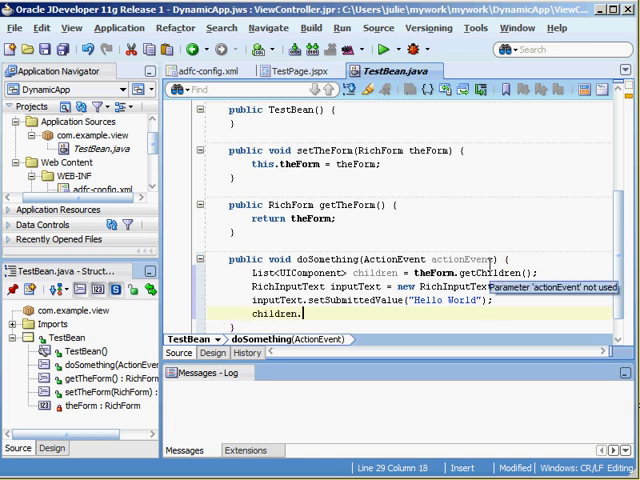
pyautogui.write('add(inputText);')
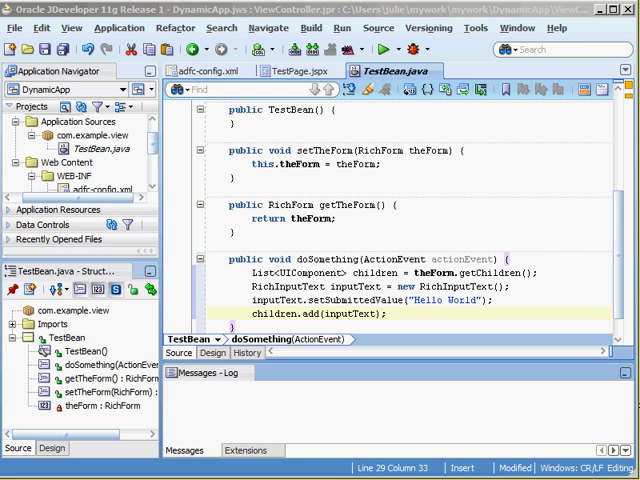
pyautogui.scroll(-3)
pyautogui.write('A')
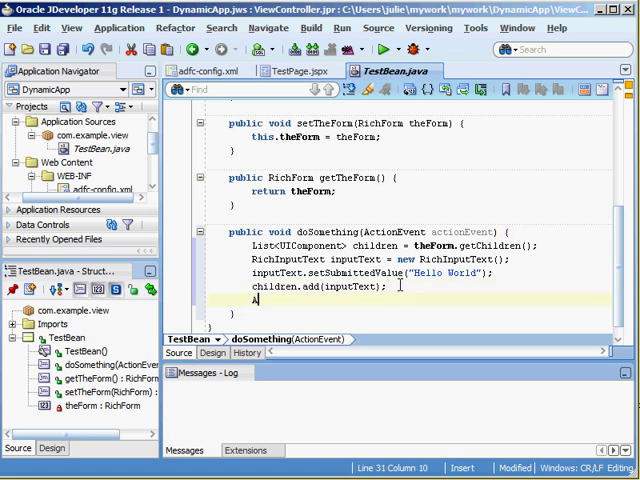
# Step: Declare AdfFacesContext ctx = AdfFacesContext.getCurrentInstance(); in doSomething
pyautogui.write('dfFace')
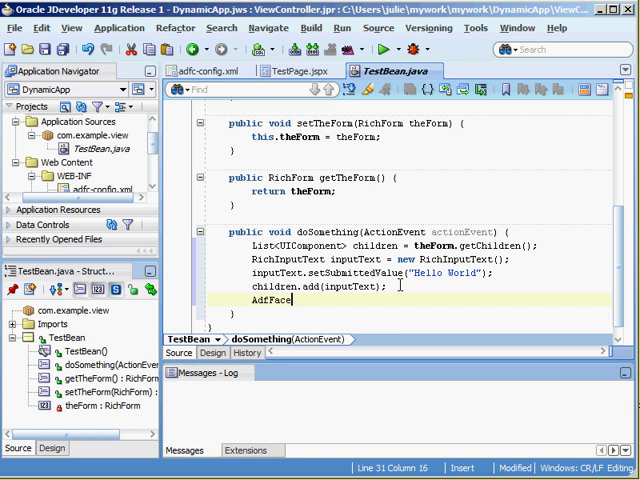
pyautogui.write('s')
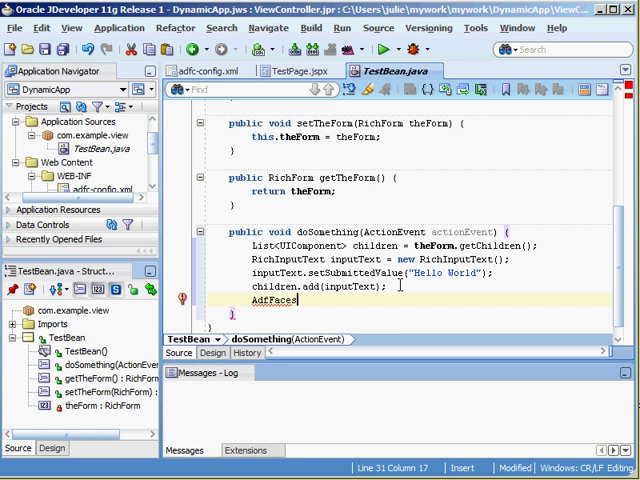
pyautogui.write('Context')
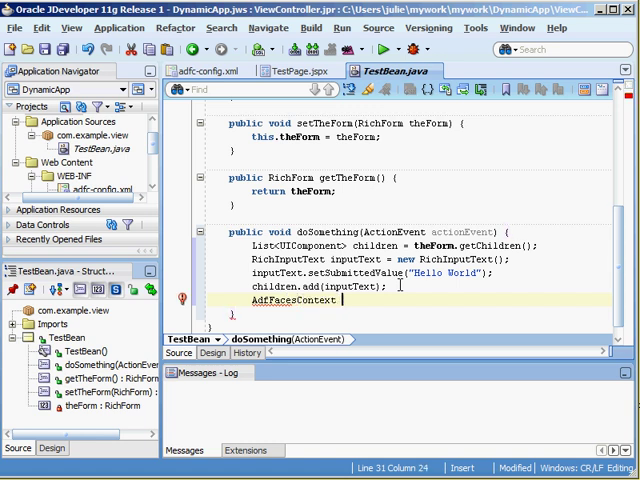
pyautogui.write('ctx =')
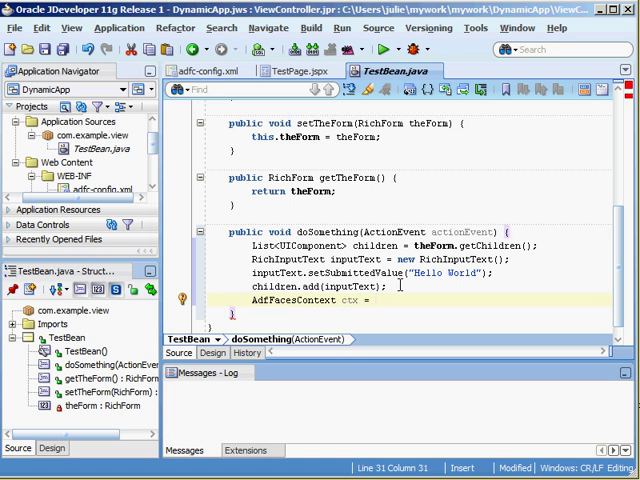
pyautogui.write('AdfFaces')
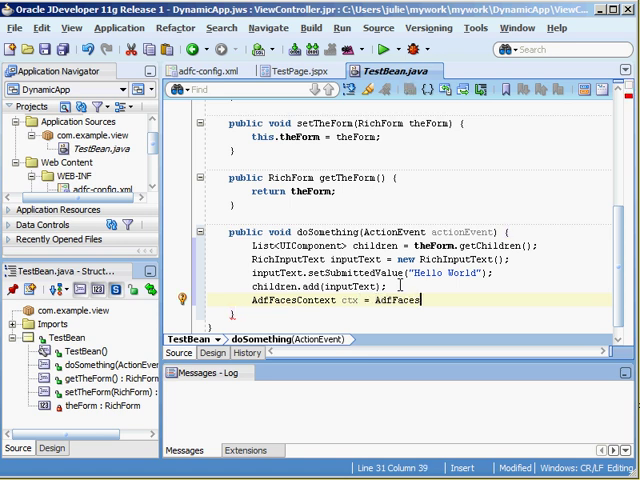
pyautogui.write('Context')
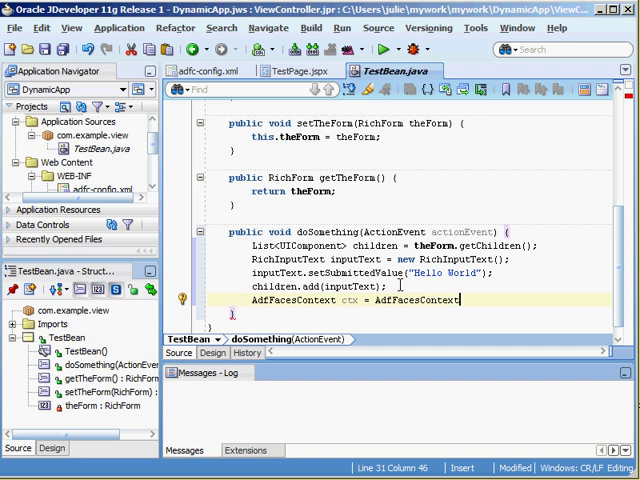
pyautogui.write('.getCurrentInstance();')
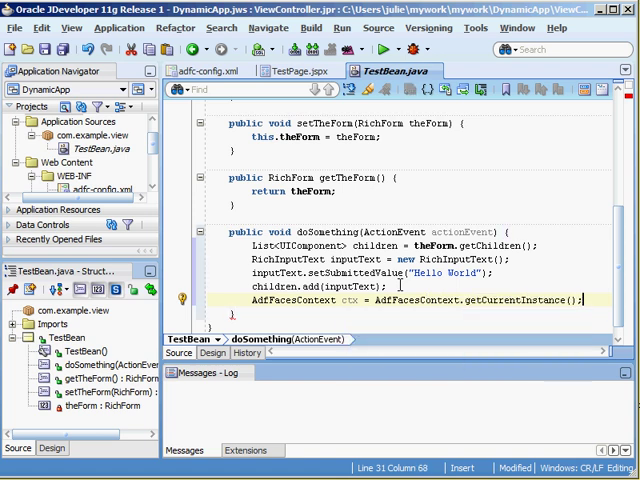
# Step: Register the form for refresh with ctx.addPartialTarget(theForm);
pyautogui.write('ctx.addPartialTarget(arg0);')
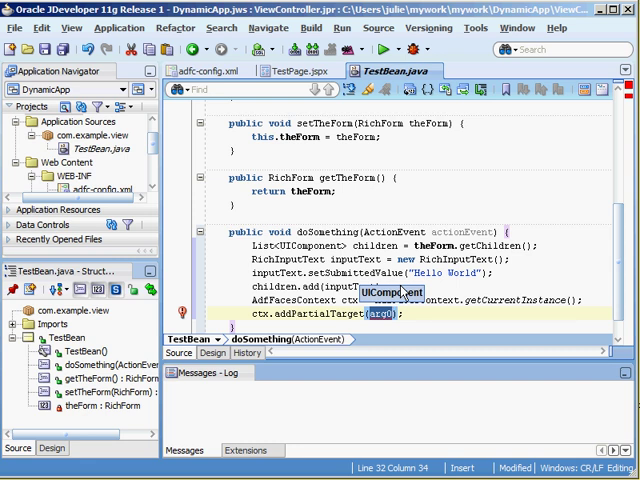
pyautogui.write('theForm')
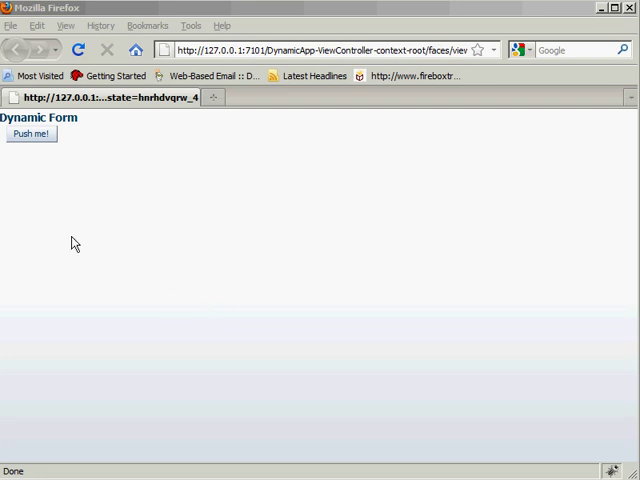
# Step: Push the Push me! button three times so three Hello World fields appear beneath it
pyautogui.click(31, 135)
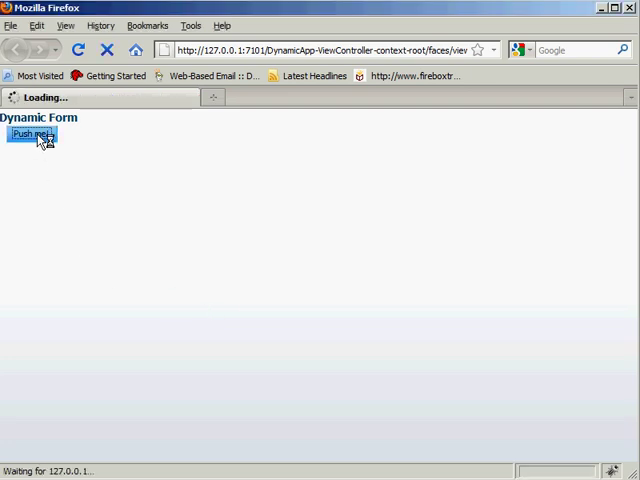
pyautogui.click(35, 134)
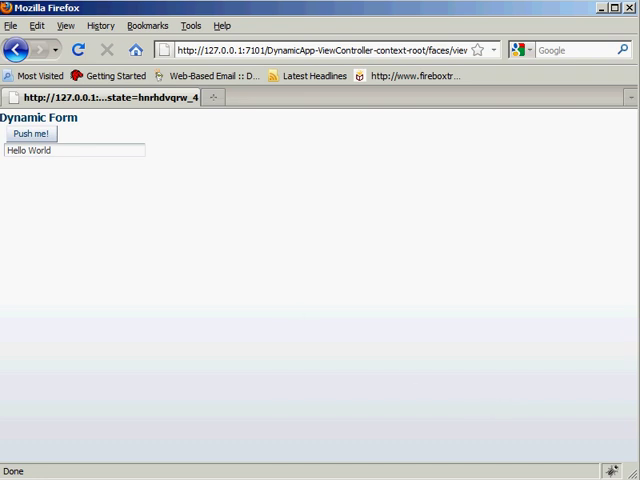
pyautogui.click(33, 134)
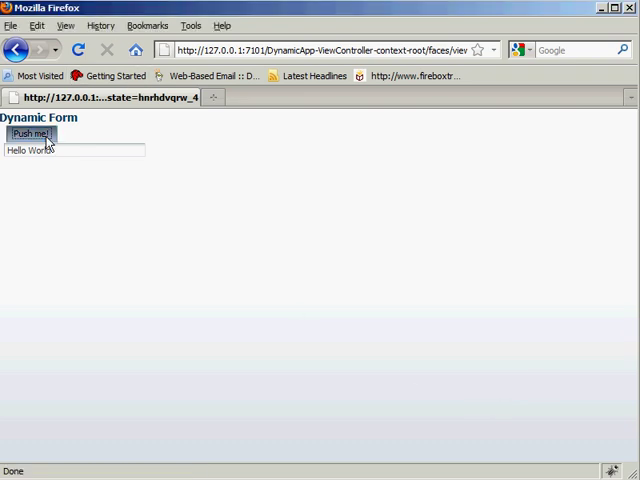
pyautogui.click(34, 135)
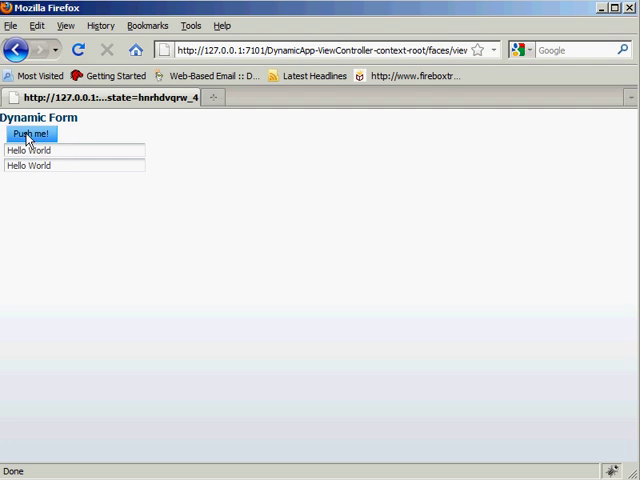
pyautogui.click(33, 135)
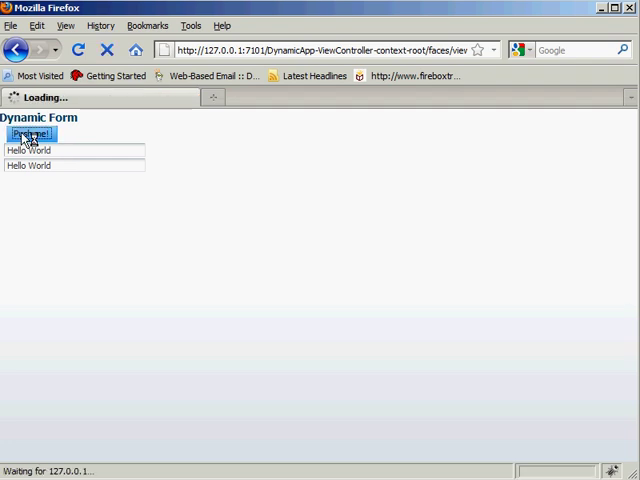
pyautogui.click(30, 134)
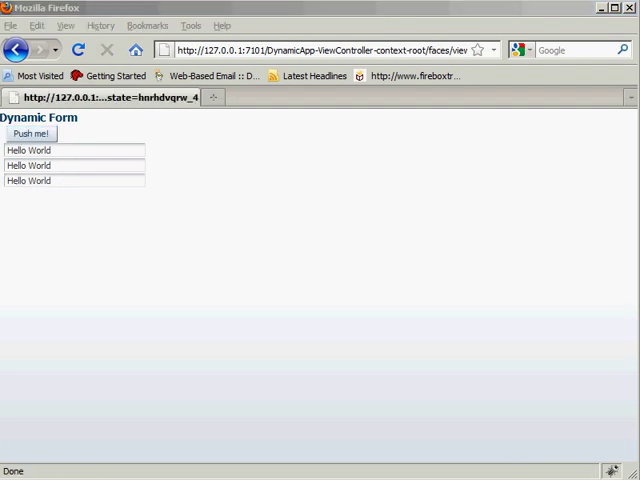